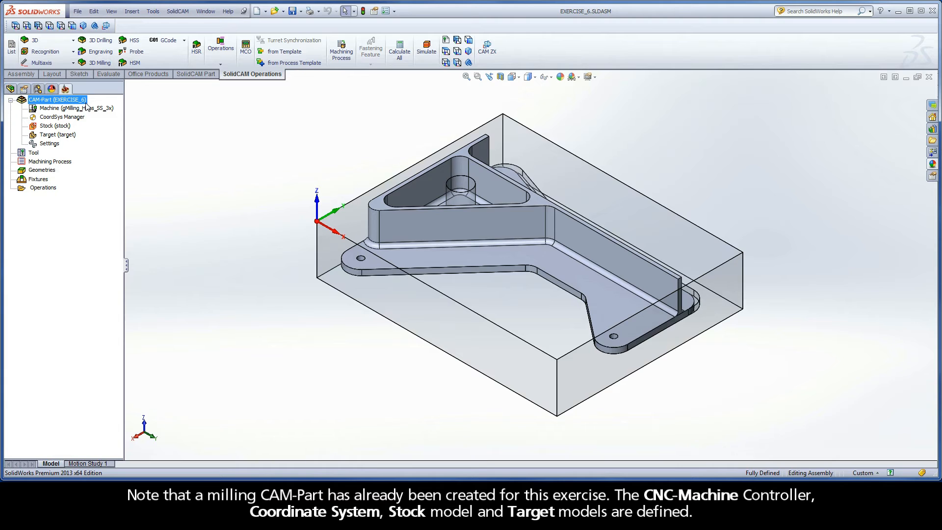
Step: Review the CNC machine, coordinate system and target model definitions in the milling part data
{"action": "left_click", "coordinate": [76, 108]}
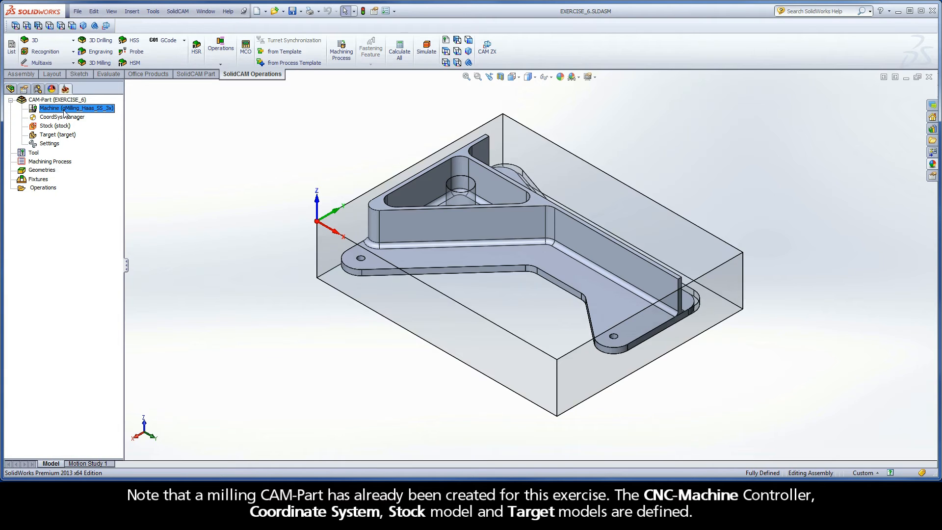
{"action": "left_click", "coordinate": [62, 116]}
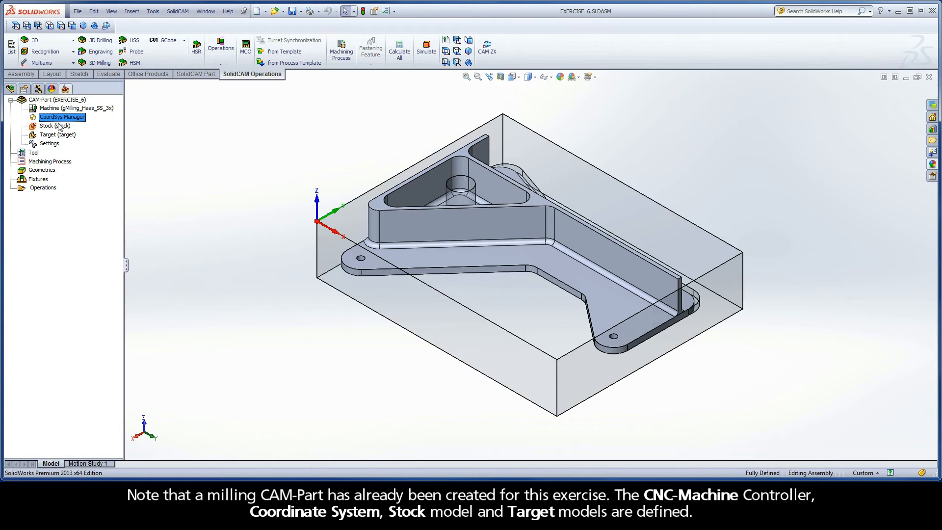
{"action": "left_click", "coordinate": [57, 135]}
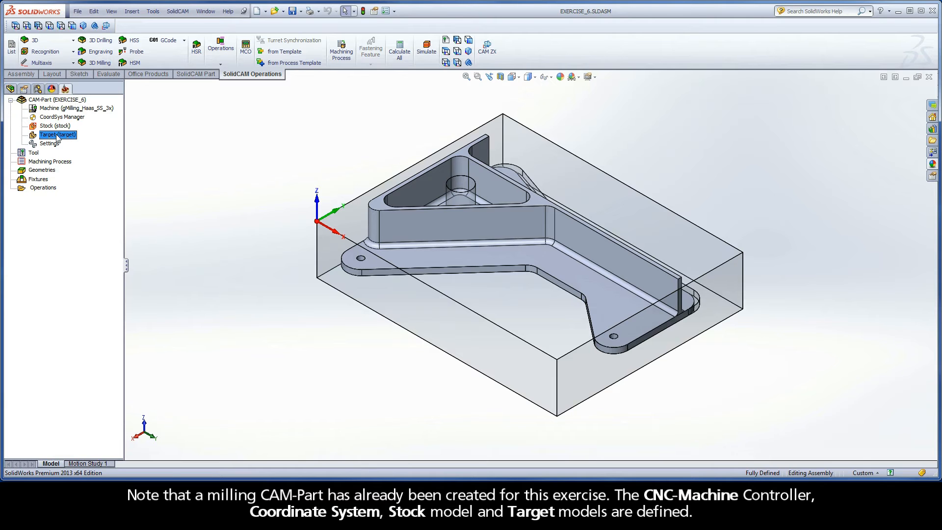
{"action": "left_click", "coordinate": [57, 99]}
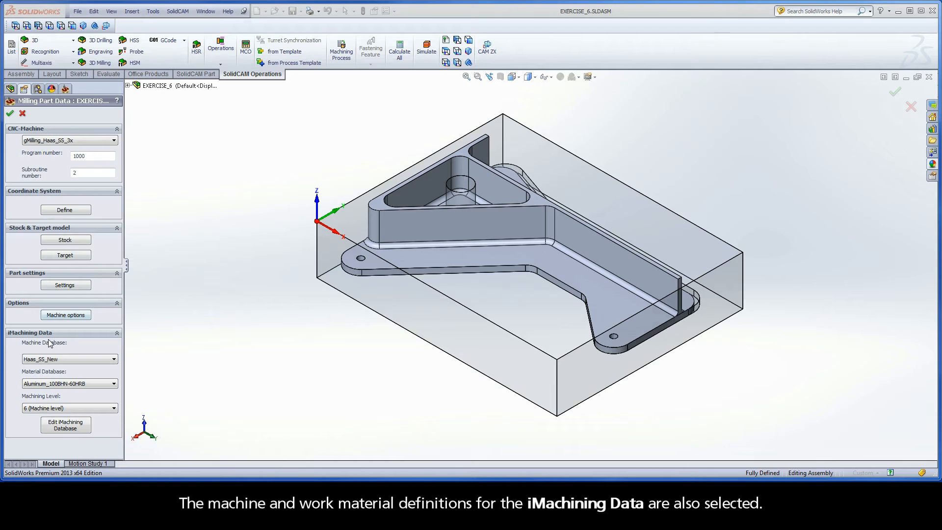
{"action": "mouse_move", "coordinate": [53, 373]}
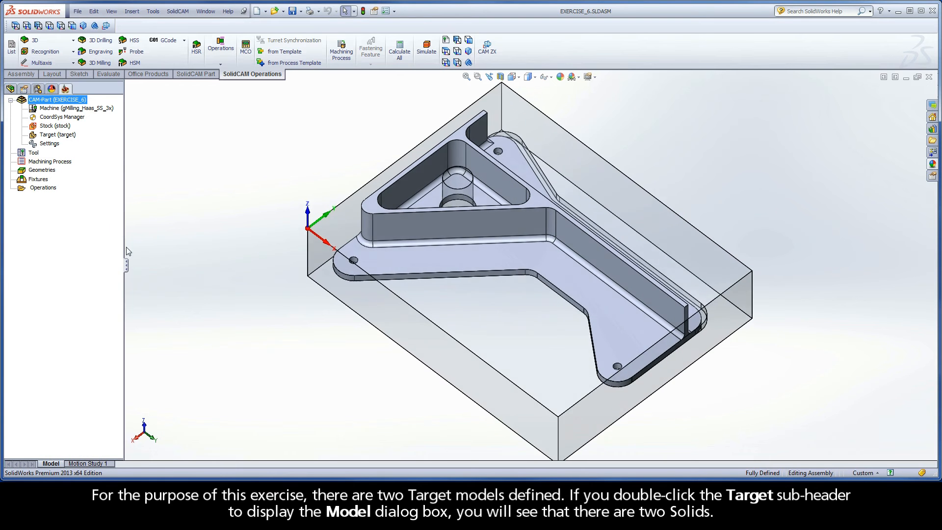
Step: Inspect the target model's two solids (Solid 1, Solid 2) and close its details unchanged
{"action": "double_click", "coordinate": [56, 135]}
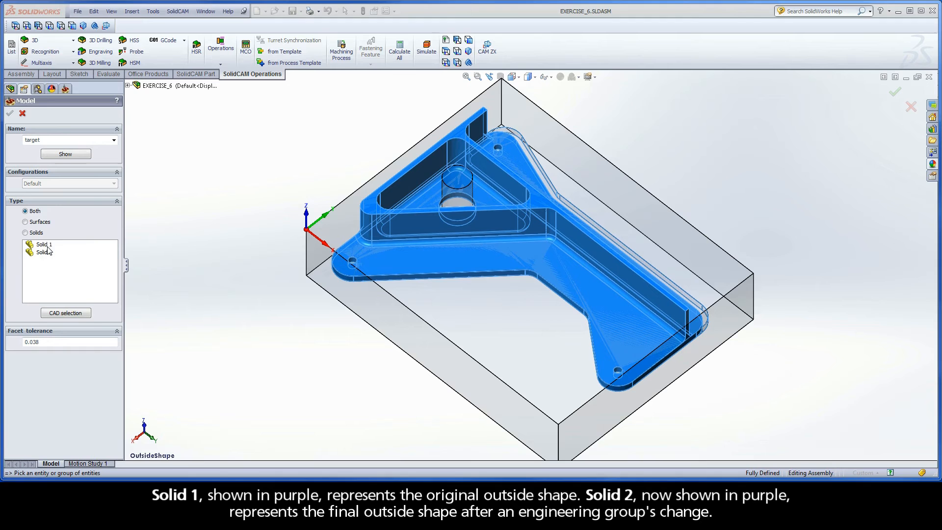
{"action": "left_click", "coordinate": [43, 244]}
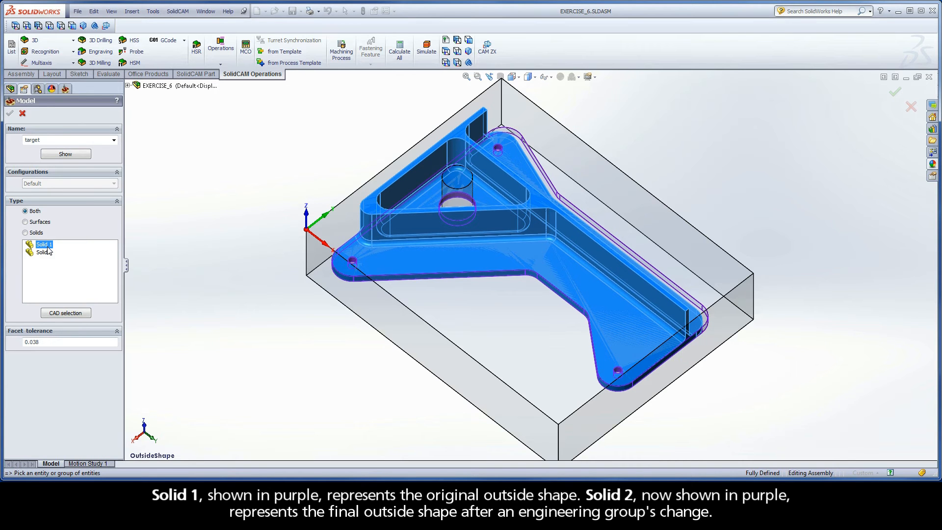
{"action": "left_click", "coordinate": [44, 252]}
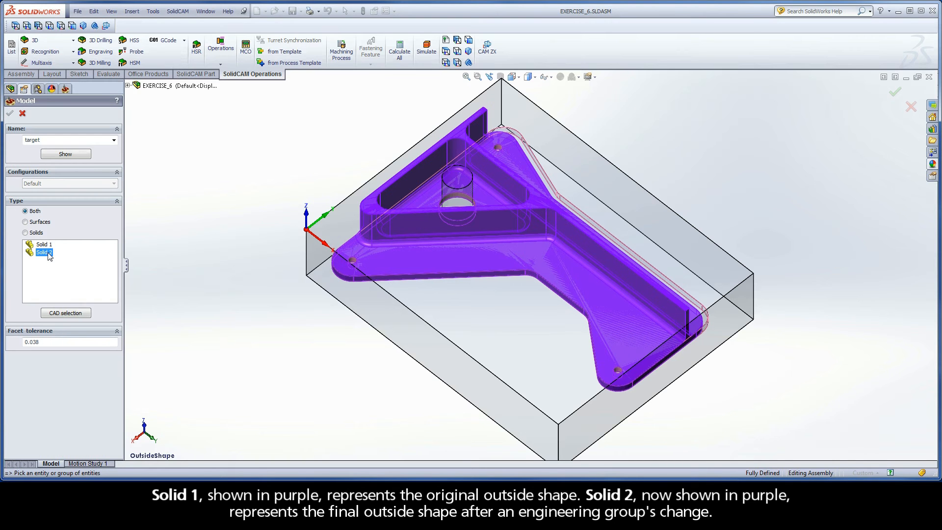
{"action": "mouse_move", "coordinate": [23, 114]}
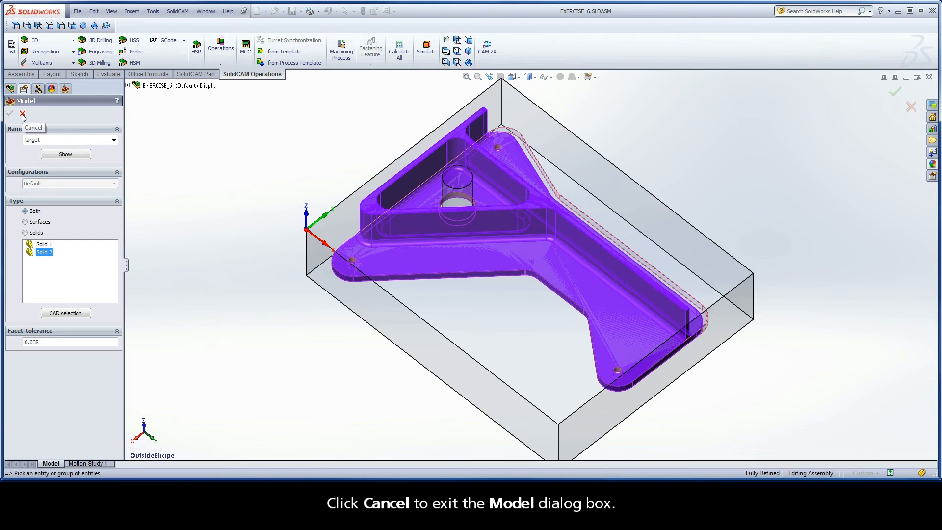
{"action": "left_click", "coordinate": [22, 113]}
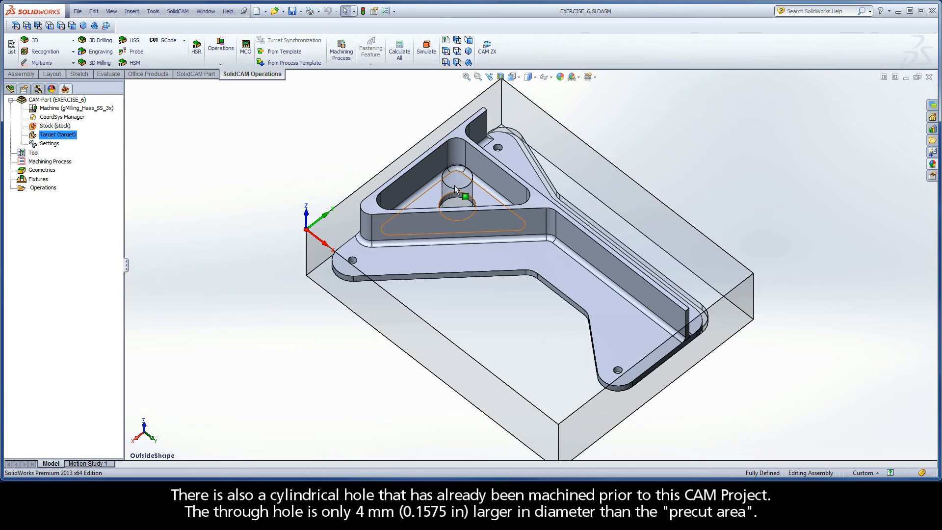
{"action": "mouse_move", "coordinate": [458, 178]}
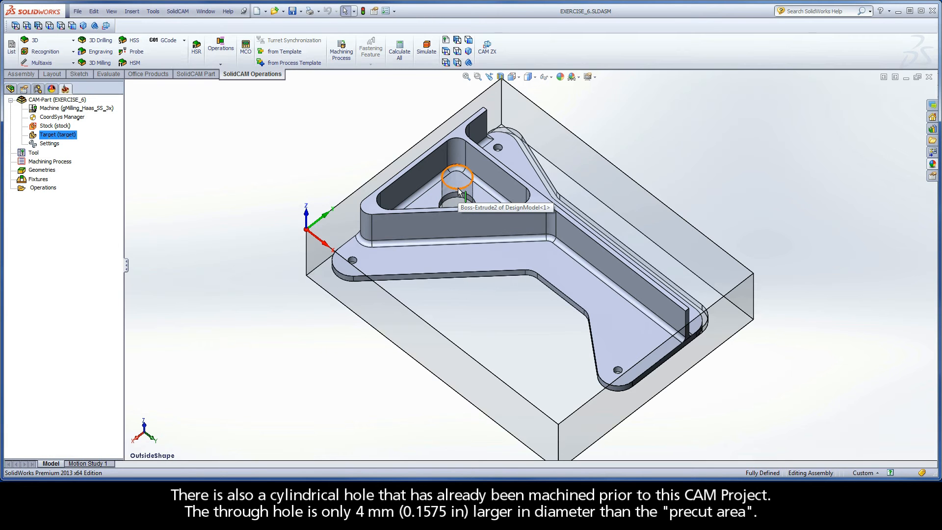
{"action": "mouse_move", "coordinate": [459, 198]}
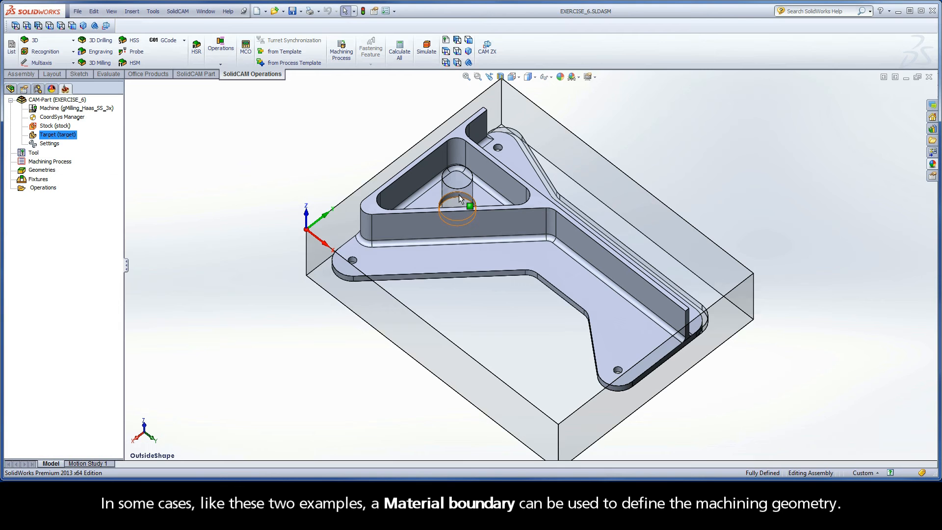
{"action": "mouse_move", "coordinate": [185, 167]}
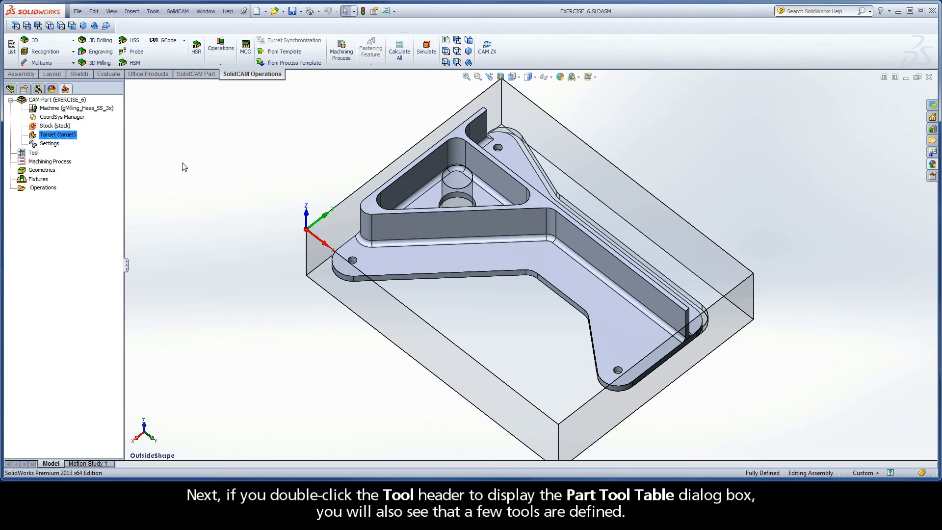
Step: Review the part tool table, checking tool 2's diameter and tool 1's details, then close it
{"action": "double_click", "coordinate": [33, 152]}
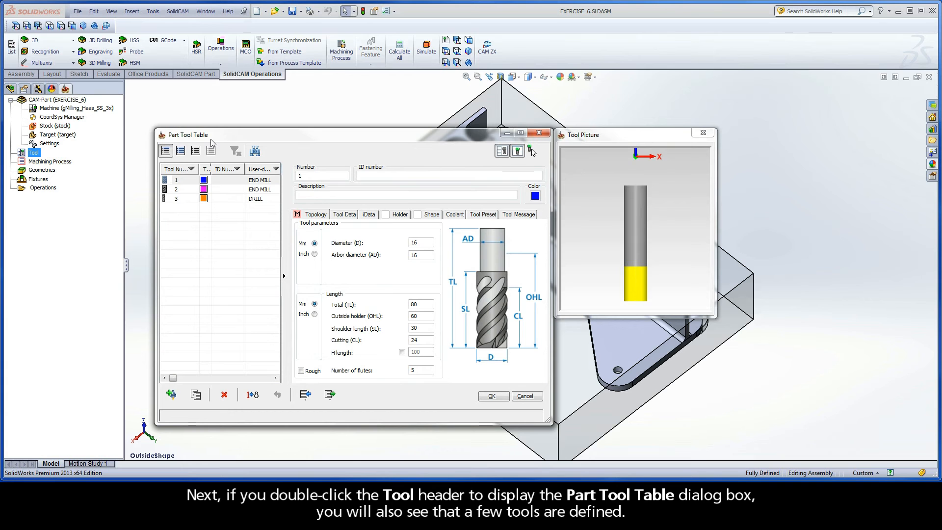
{"action": "mouse_move", "coordinate": [180, 180]}
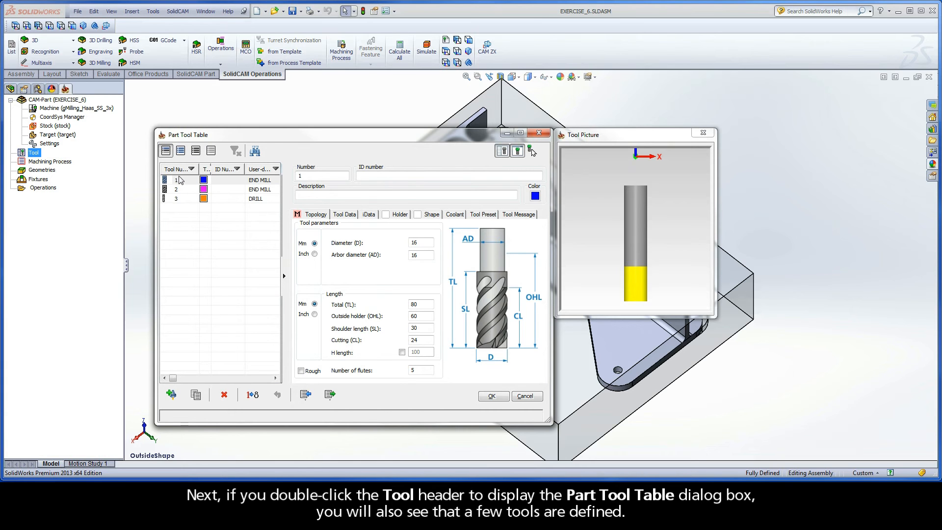
{"action": "mouse_move", "coordinate": [183, 204]}
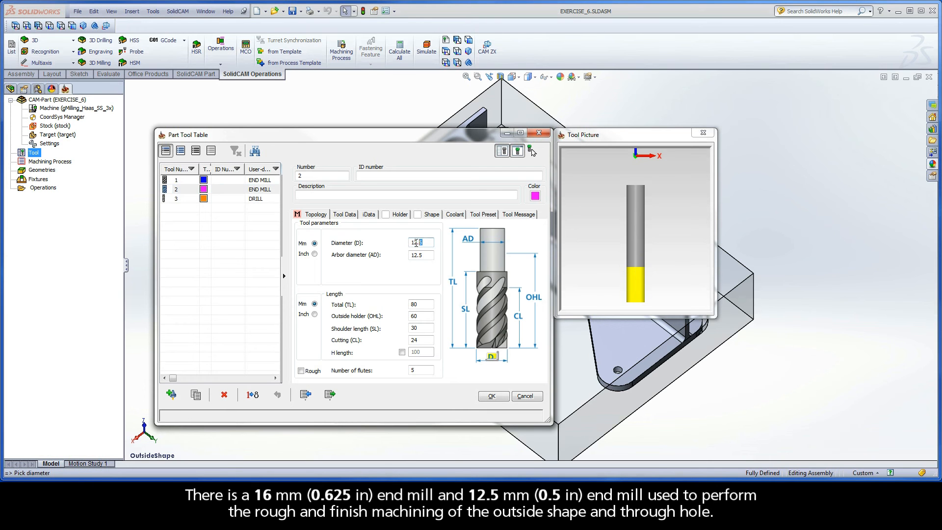
{"action": "triple_click", "coordinate": [419, 242]}
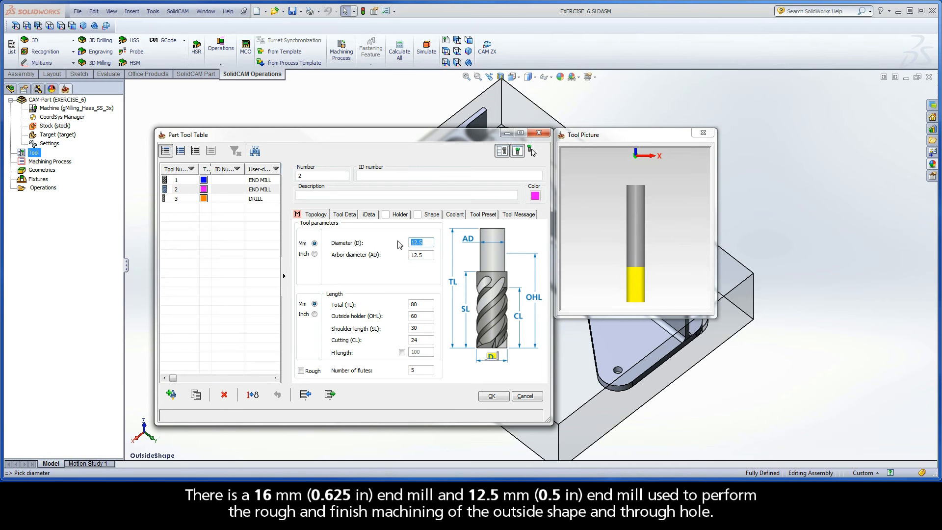
{"action": "left_click", "coordinate": [240, 198]}
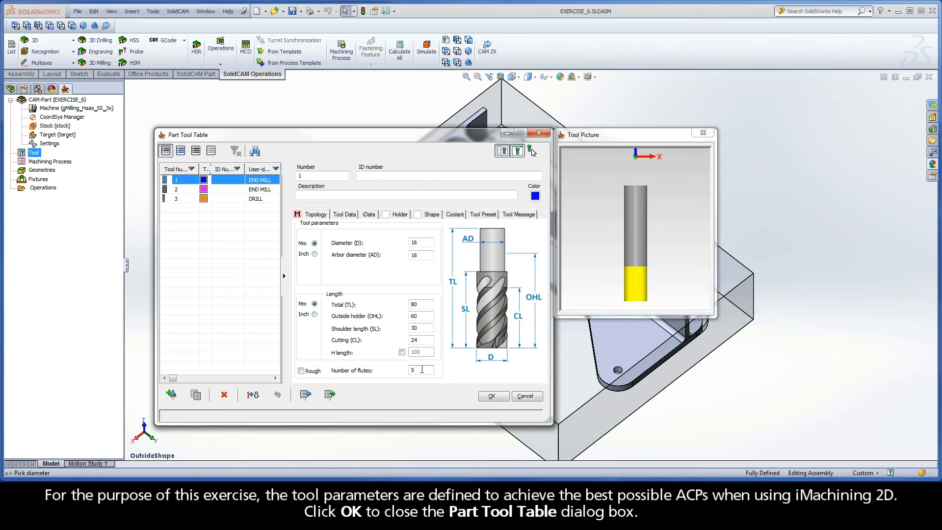
{"action": "left_click", "coordinate": [491, 395]}
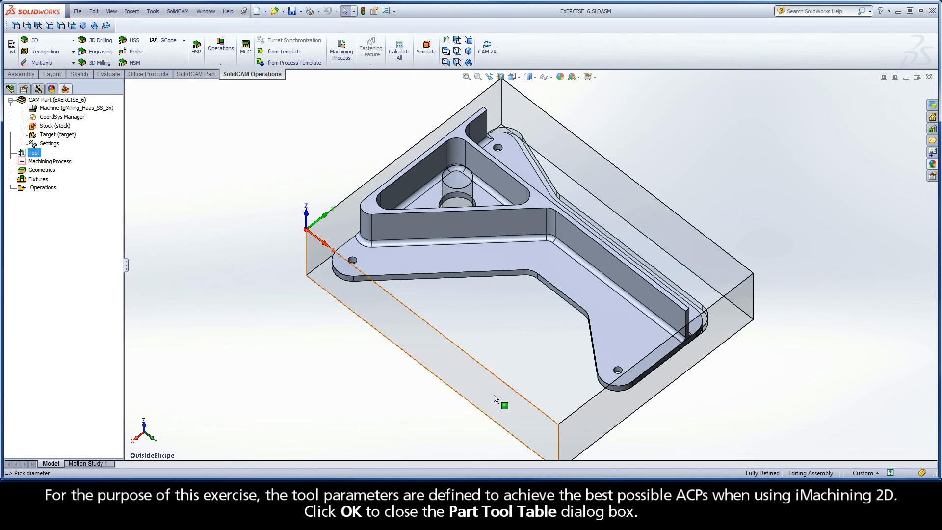
{"action": "mouse_move", "coordinate": [504, 405]}
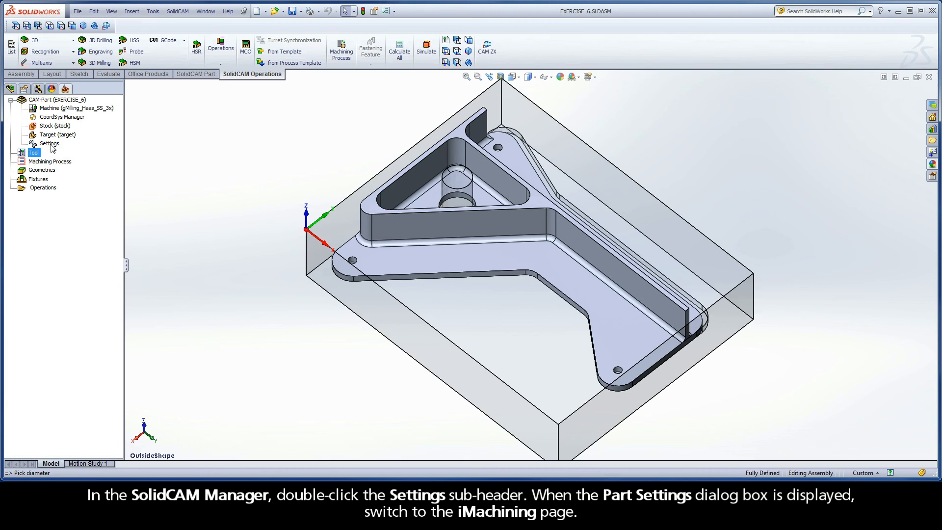
{"action": "double_click", "coordinate": [49, 143]}
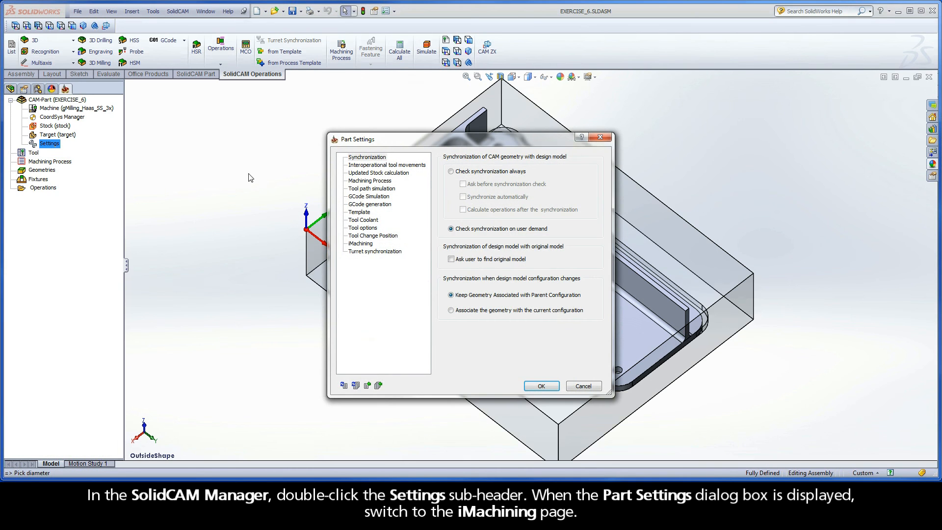
{"action": "mouse_move", "coordinate": [379, 148]}
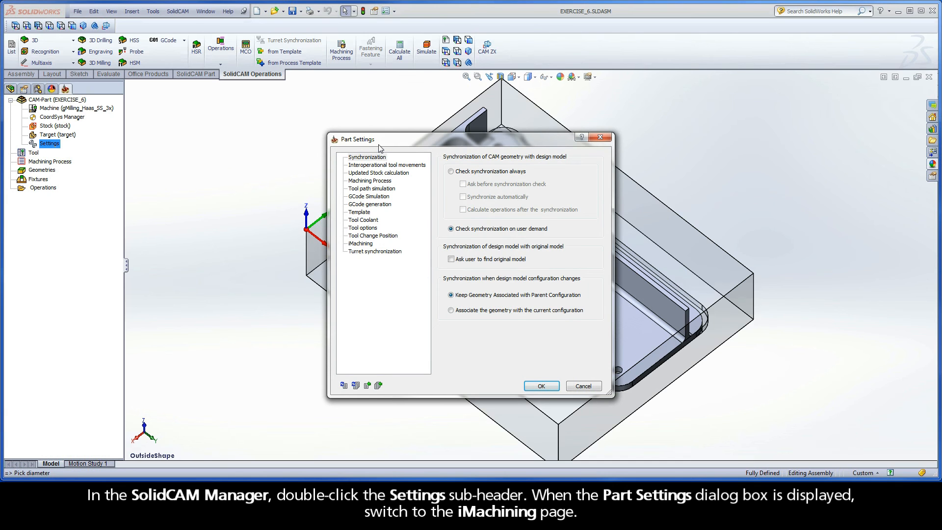
Step: Enable Advanced cutting condition on the iMachining page and confirm with OK
{"action": "left_click", "coordinate": [361, 243]}
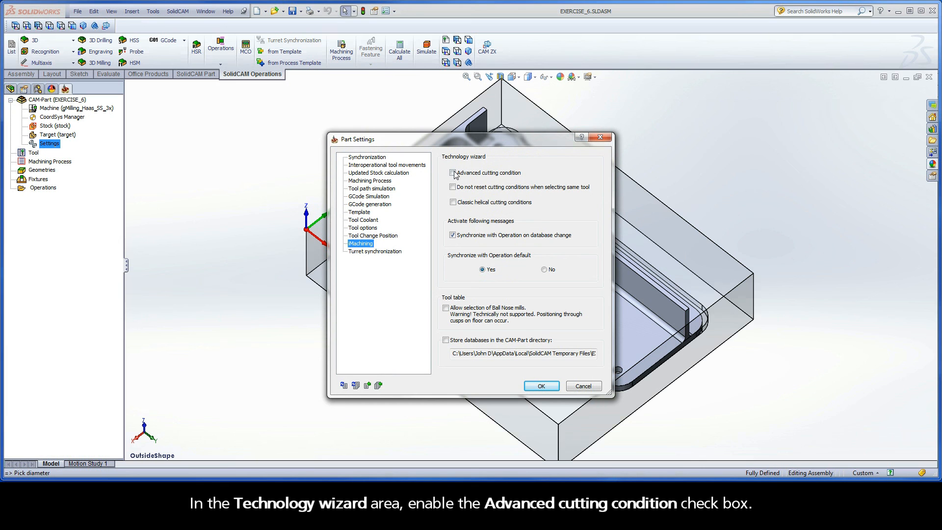
{"action": "left_click", "coordinate": [452, 173]}
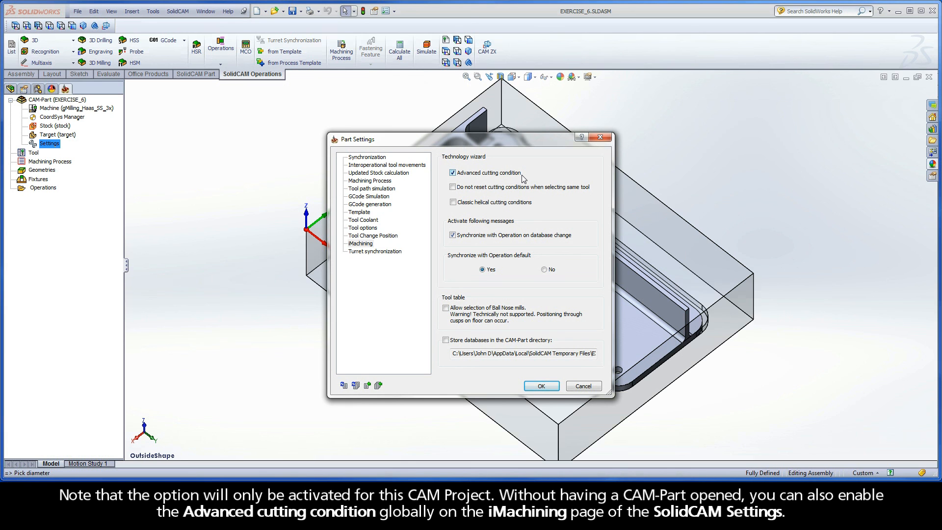
{"action": "mouse_move", "coordinate": [93, 108]}
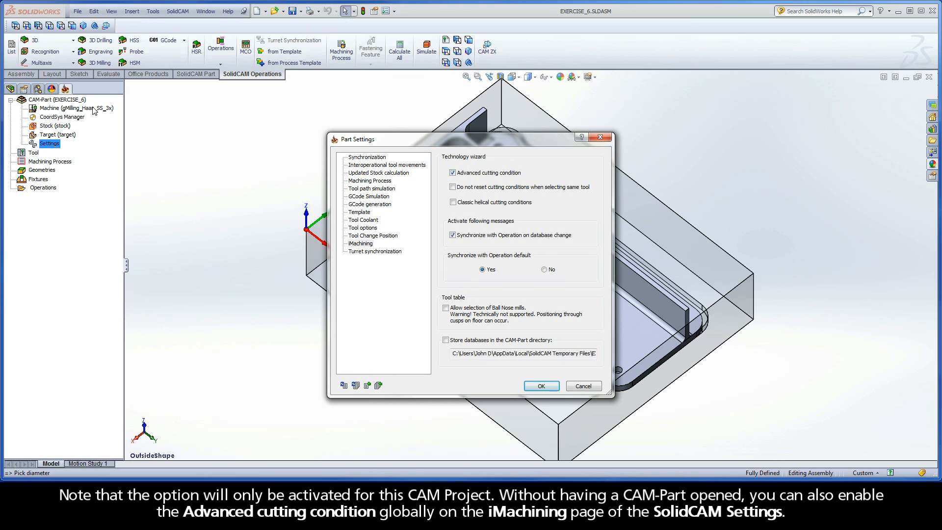
{"action": "mouse_move", "coordinate": [91, 108]}
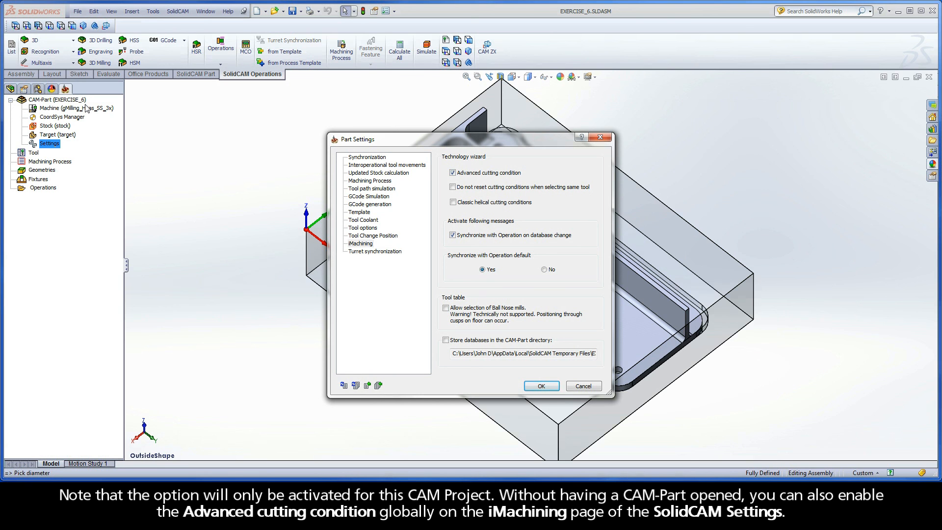
{"action": "mouse_move", "coordinate": [120, 91]}
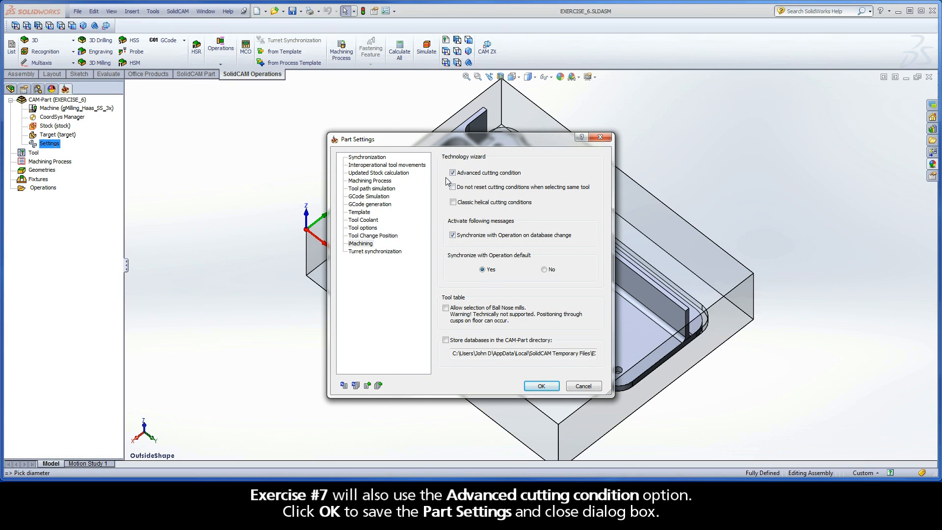
{"action": "mouse_move", "coordinate": [522, 181]}
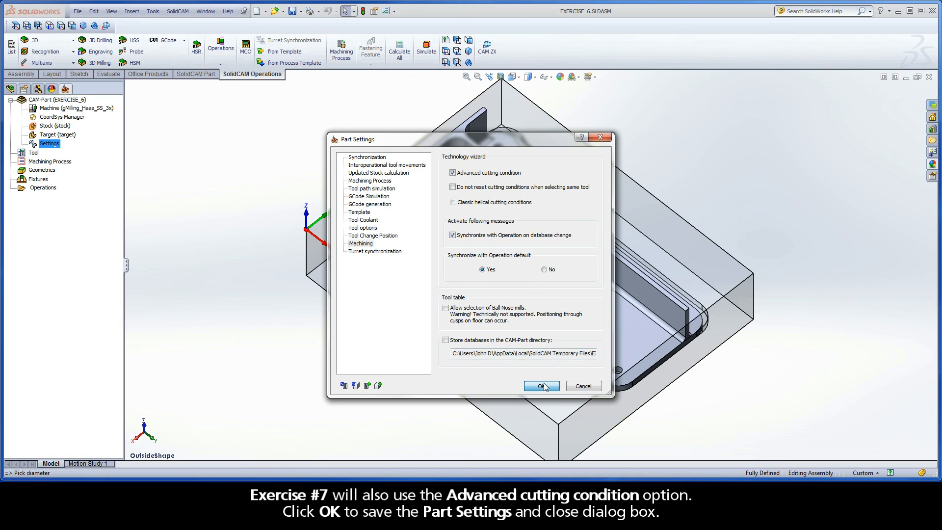
{"action": "left_click", "coordinate": [540, 386]}
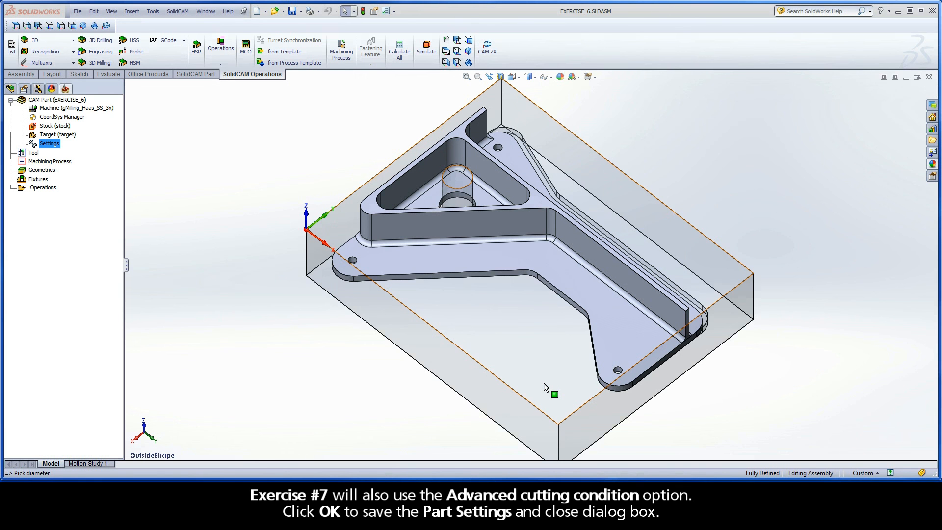